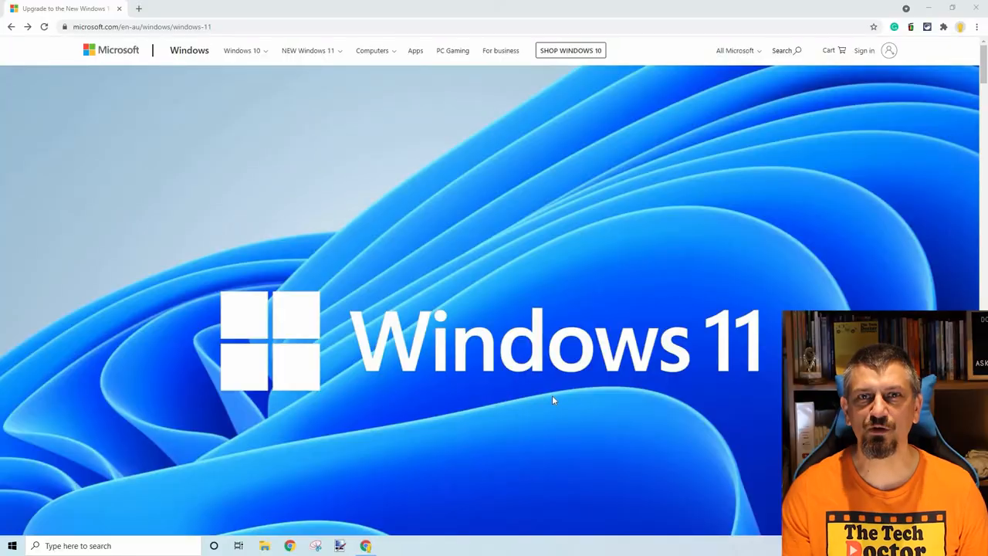
- Scroll the Windows 11 page down to the 'Check for compatibility' PC Health Check download
{"action": "scroll", "scroll_direction": "down", "scroll_amount": 3}
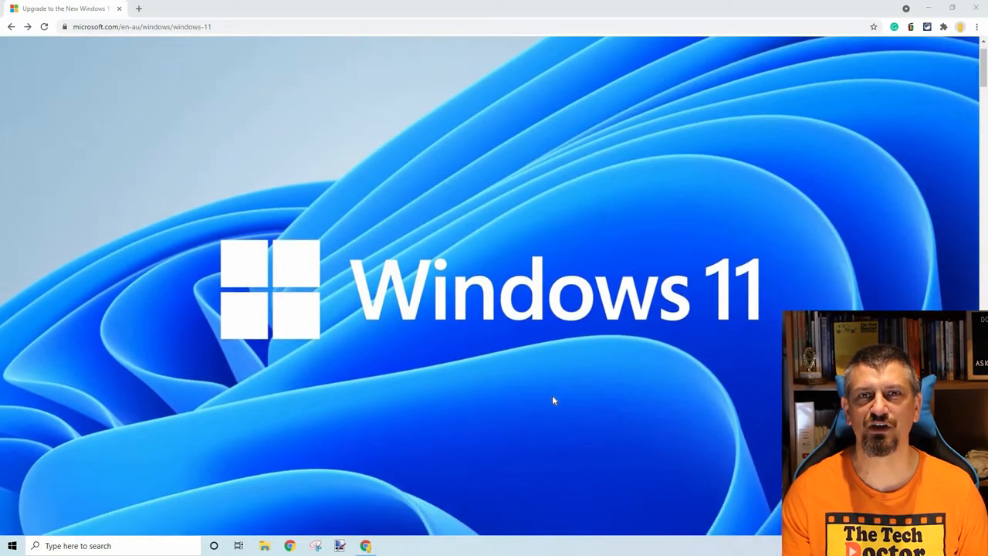
{"action": "scroll", "scroll_direction": "down", "scroll_amount": 3}
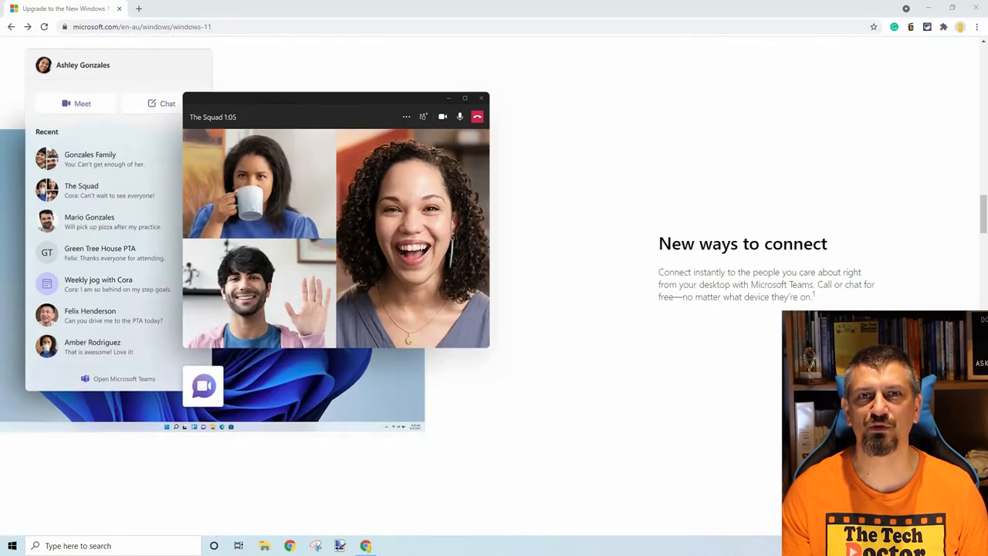
{"action": "scroll", "scroll_direction": "down", "scroll_amount": 3}
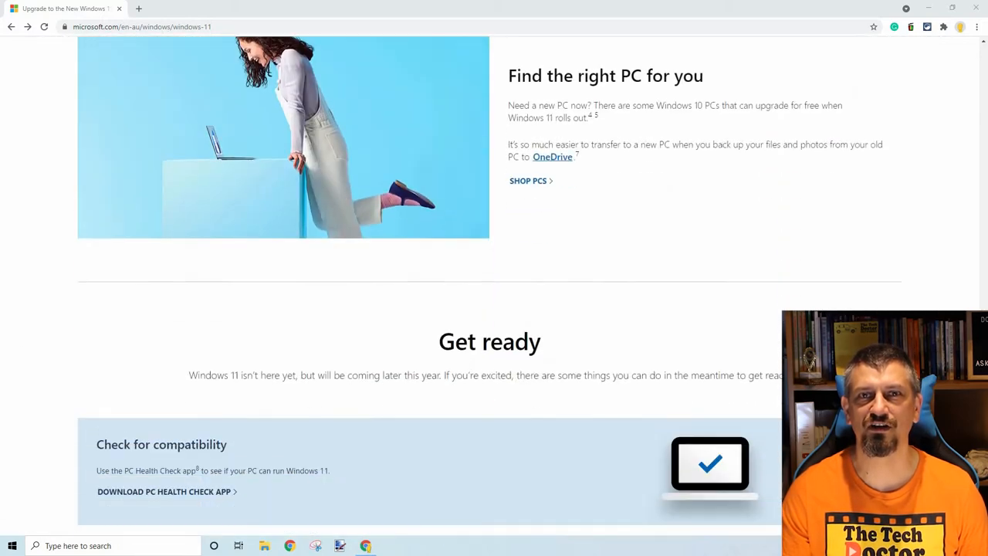
{"action": "scroll", "scroll_direction": "down", "scroll_amount": 3}
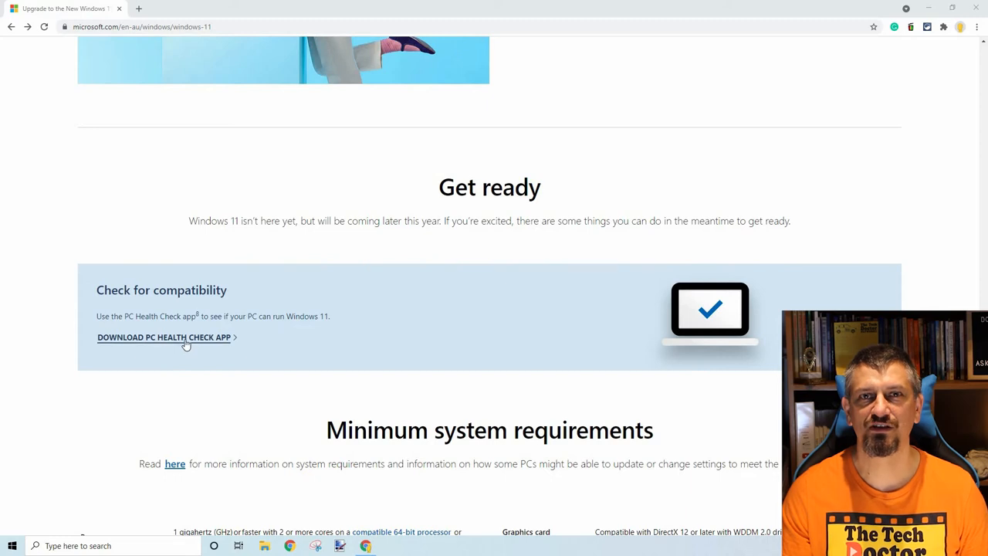
- Download and install the PC Health Check app, then launch it on finishing setup
{"action": "left_click", "coordinate": [163, 336]}
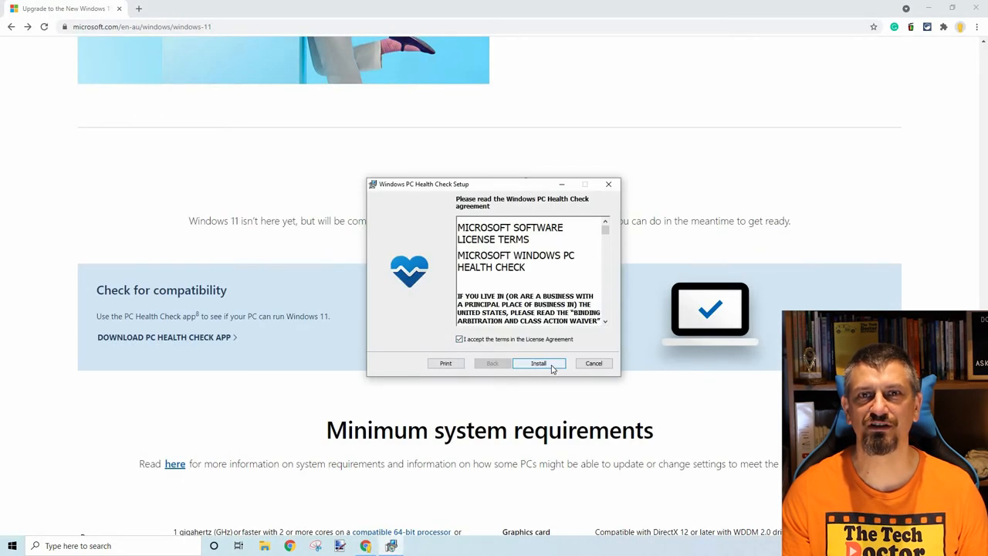
{"action": "left_click", "coordinate": [538, 363]}
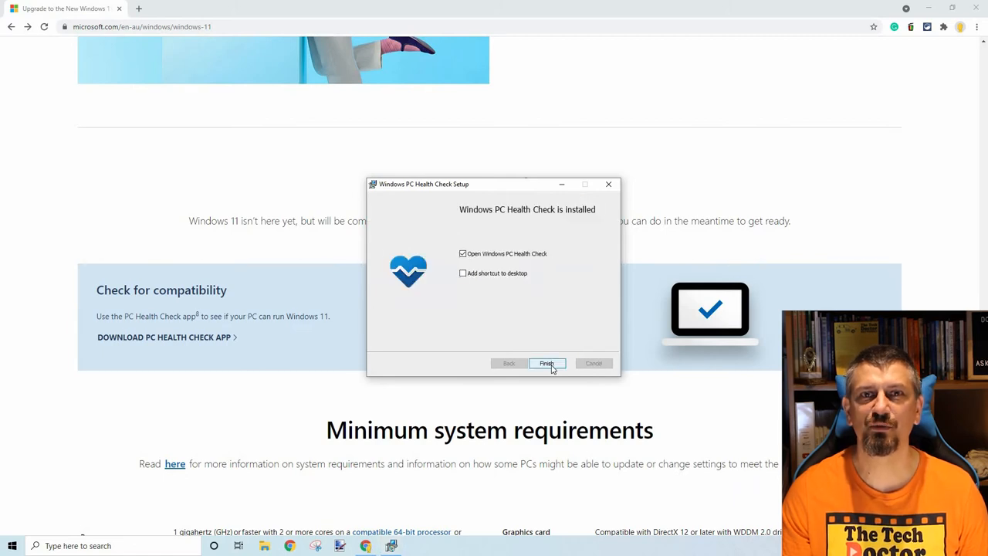
{"action": "left_click", "coordinate": [546, 363]}
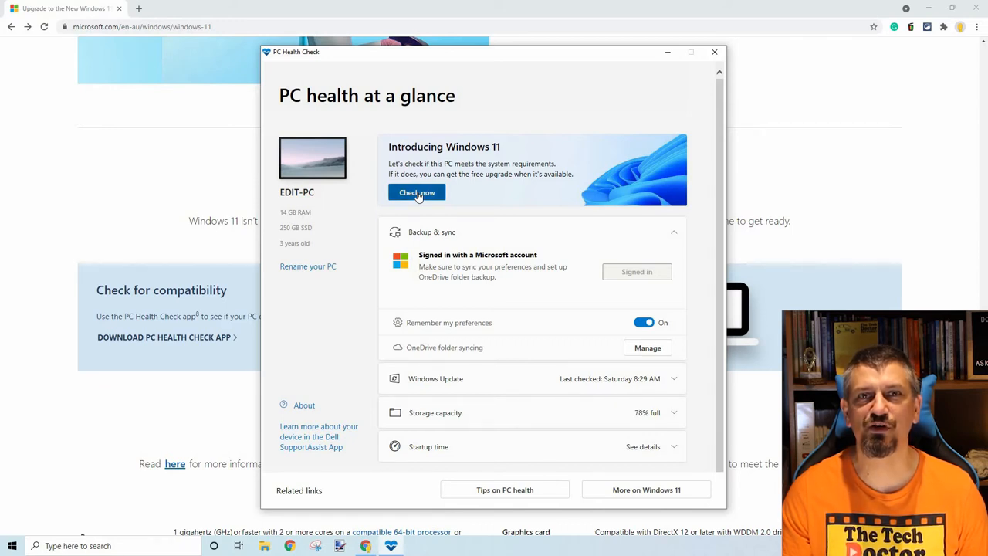
- Run Check now in the Introducing Windows 11 banner to test compatibility
{"action": "left_click", "coordinate": [417, 192]}
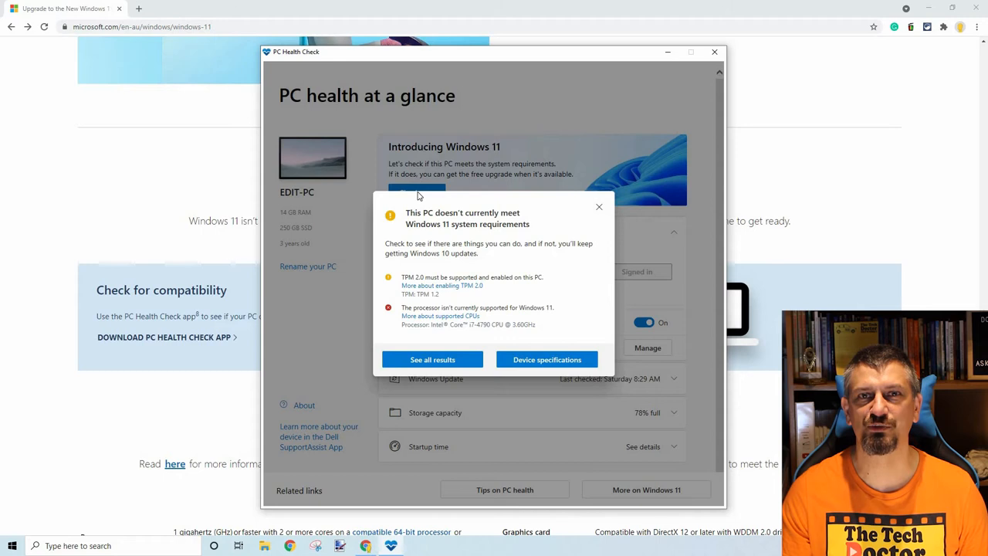
{"action": "mouse_move", "coordinate": [516, 256]}
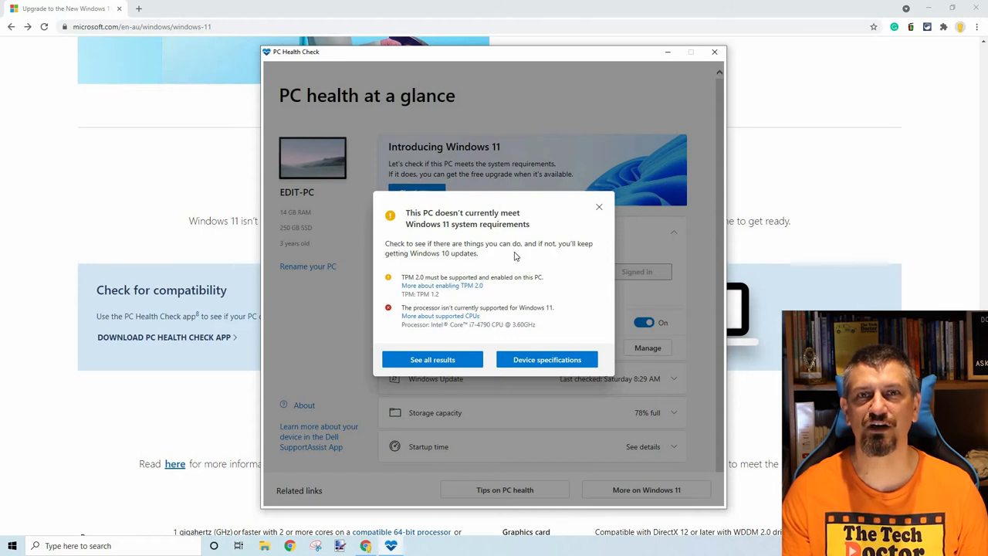
{"action": "mouse_move", "coordinate": [519, 255]}
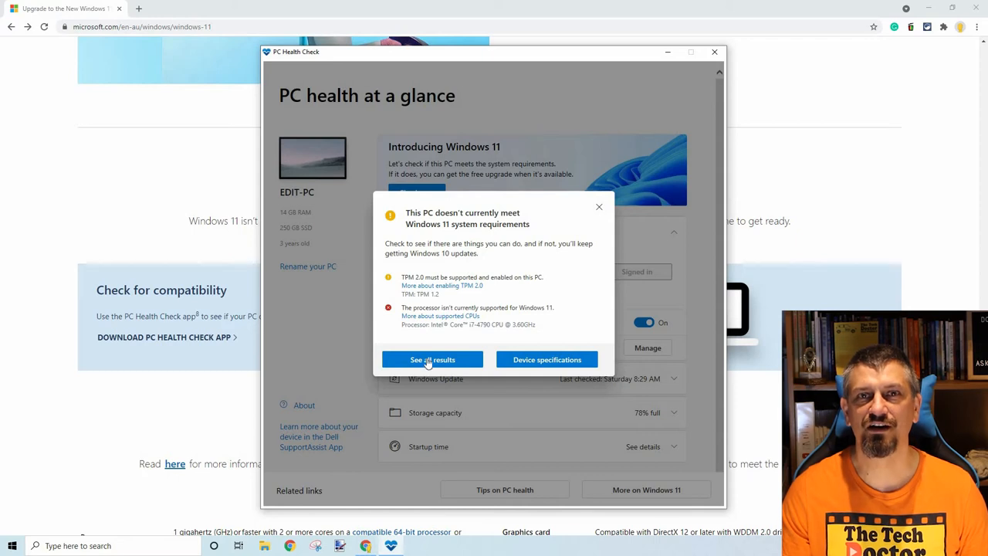
- Expand all compatibility results and follow the 'More about enabling TPM 2.0' link
{"action": "left_click", "coordinate": [432, 358]}
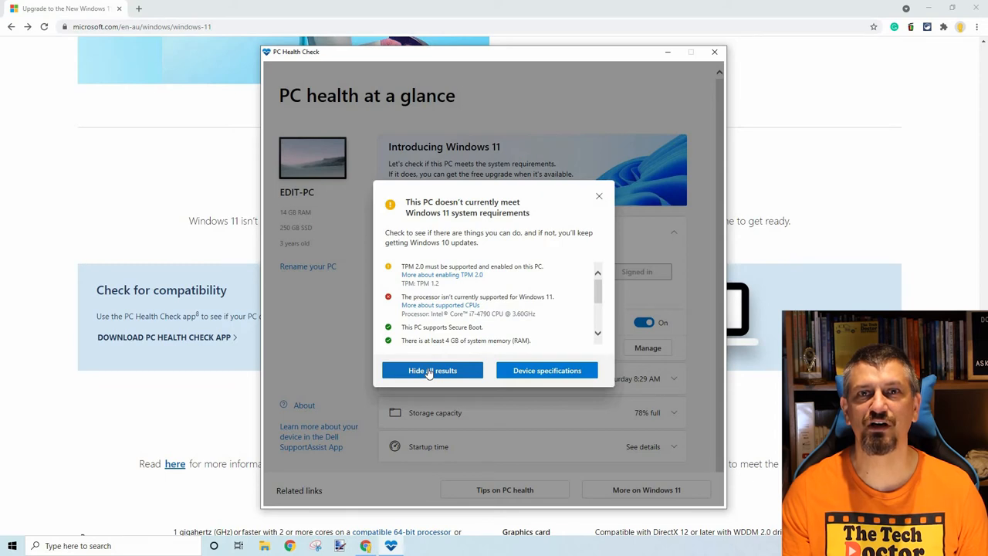
{"action": "mouse_move", "coordinate": [454, 280]}
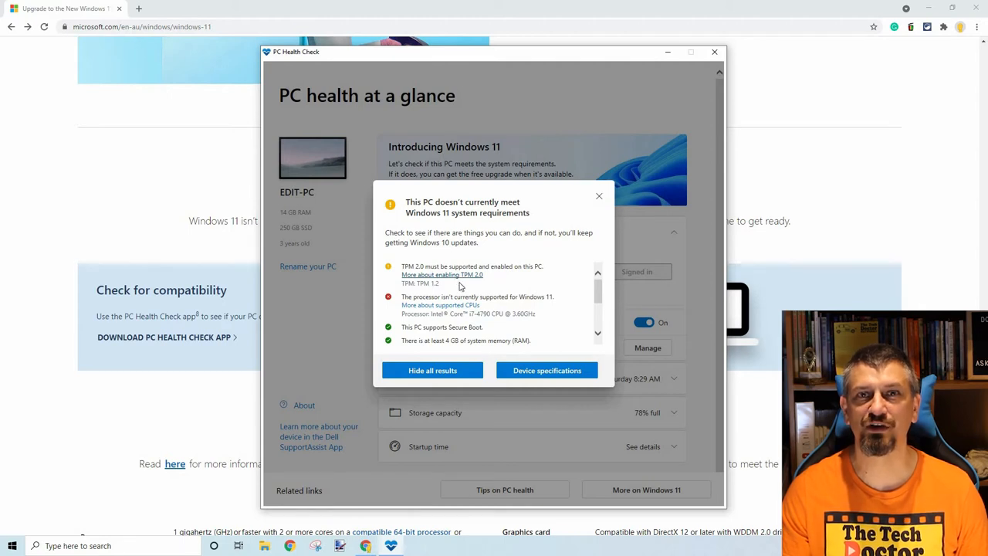
{"action": "mouse_move", "coordinate": [498, 304]}
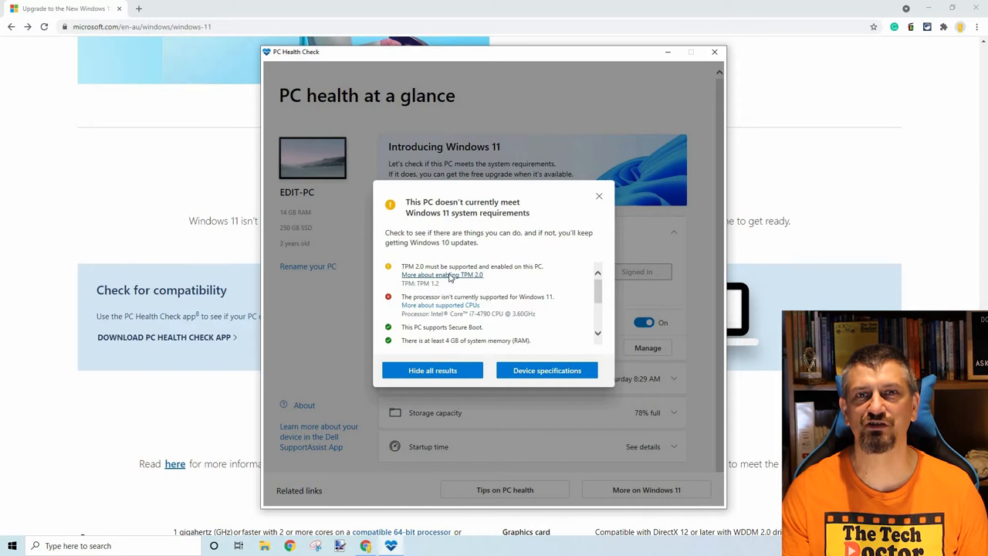
{"action": "left_click", "coordinate": [442, 275]}
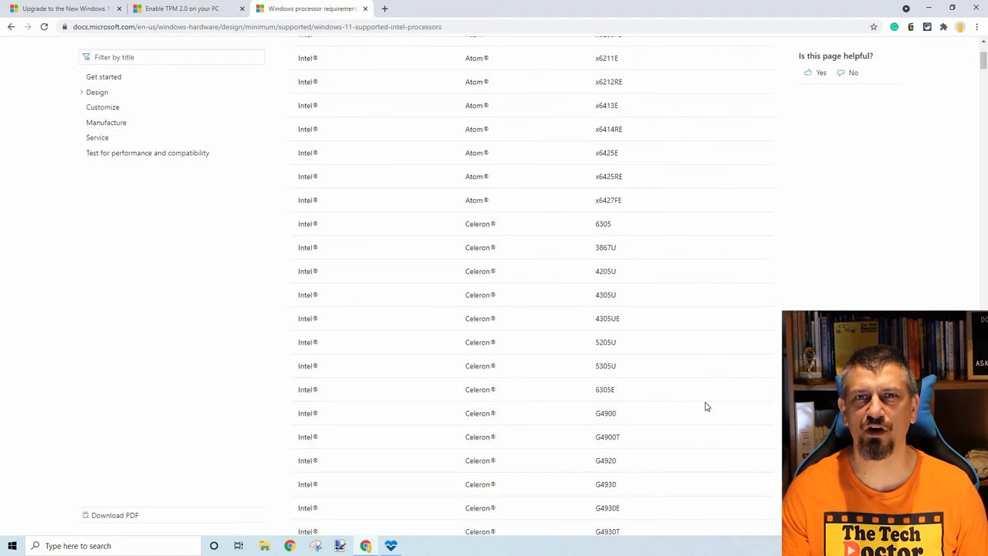
- Scroll the supported Intel processors list through the Core i7 models into Core i9
{"action": "scroll", "scroll_direction": "down", "scroll_amount": 3}
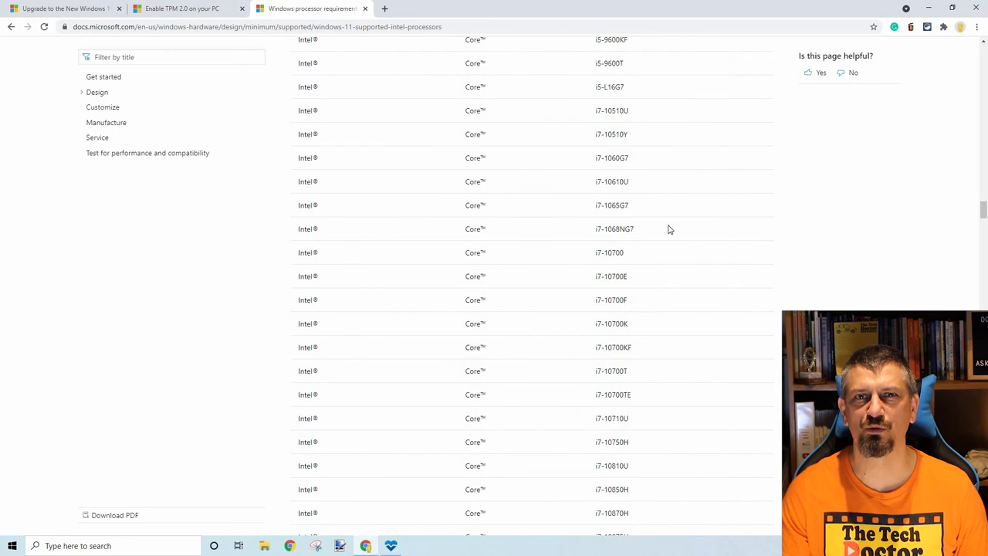
{"action": "scroll", "scroll_direction": "down", "scroll_amount": 3}
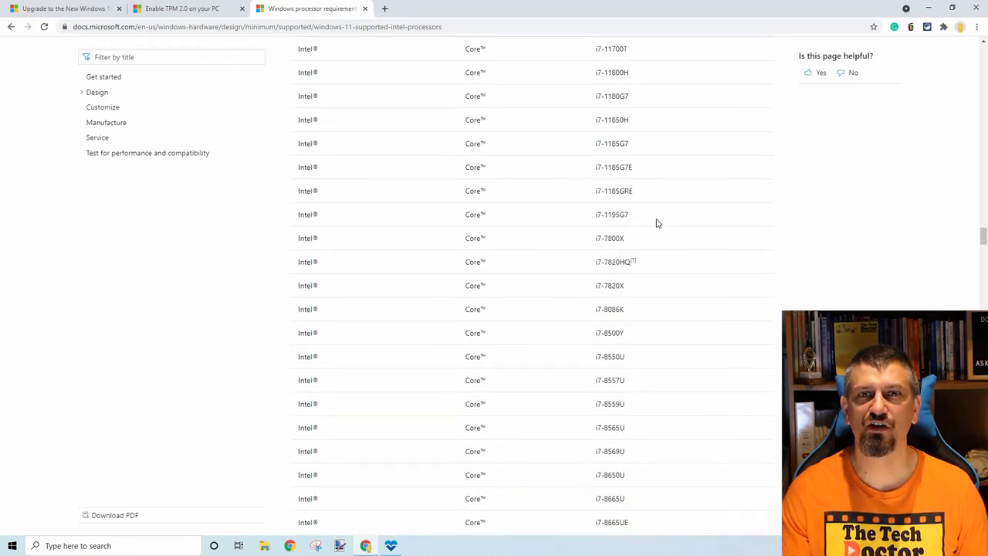
{"action": "scroll", "scroll_direction": "down", "scroll_amount": 3}
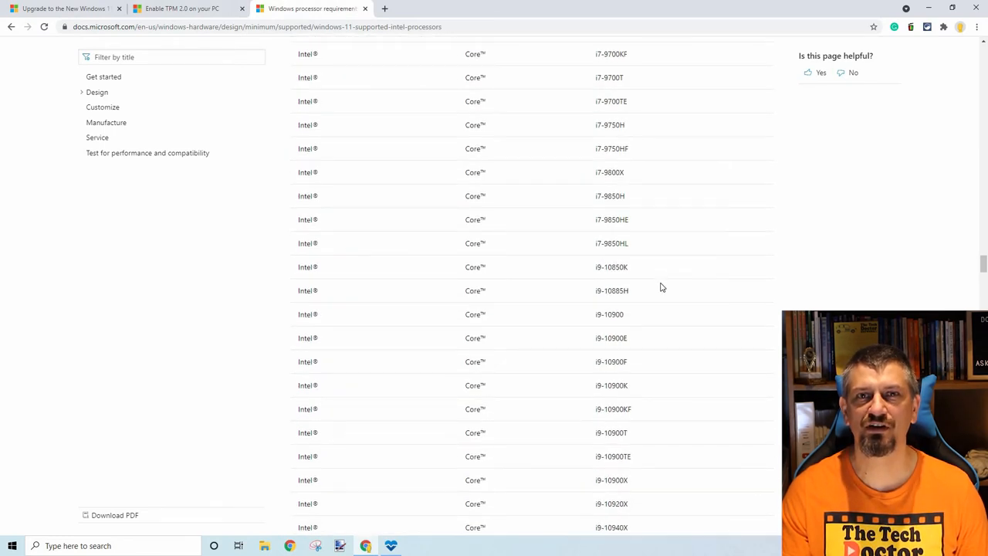